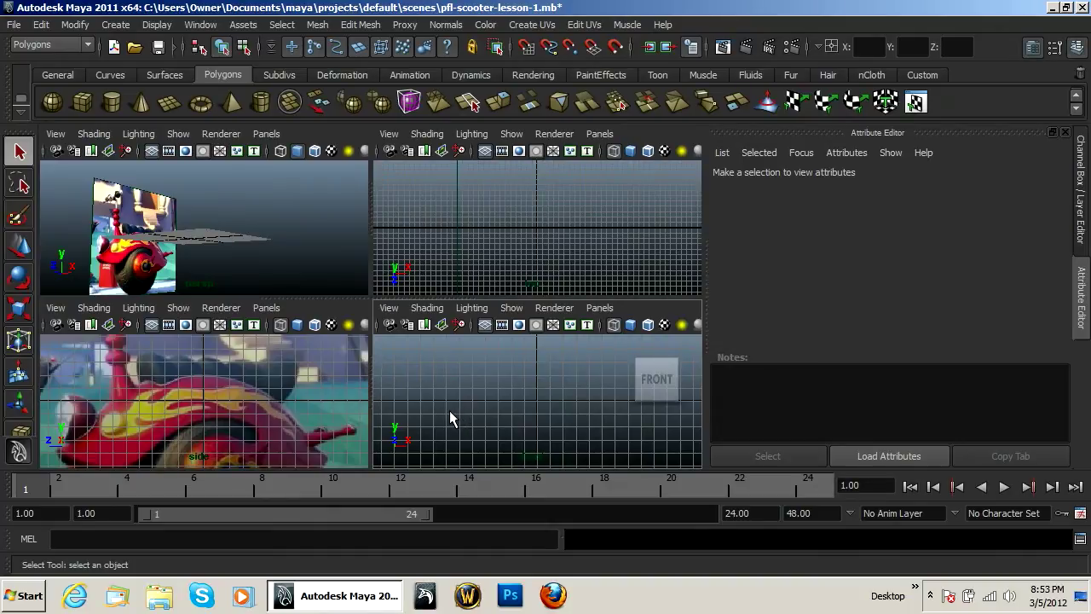
{"action": "mouse_move", "coordinate": [450, 423]}
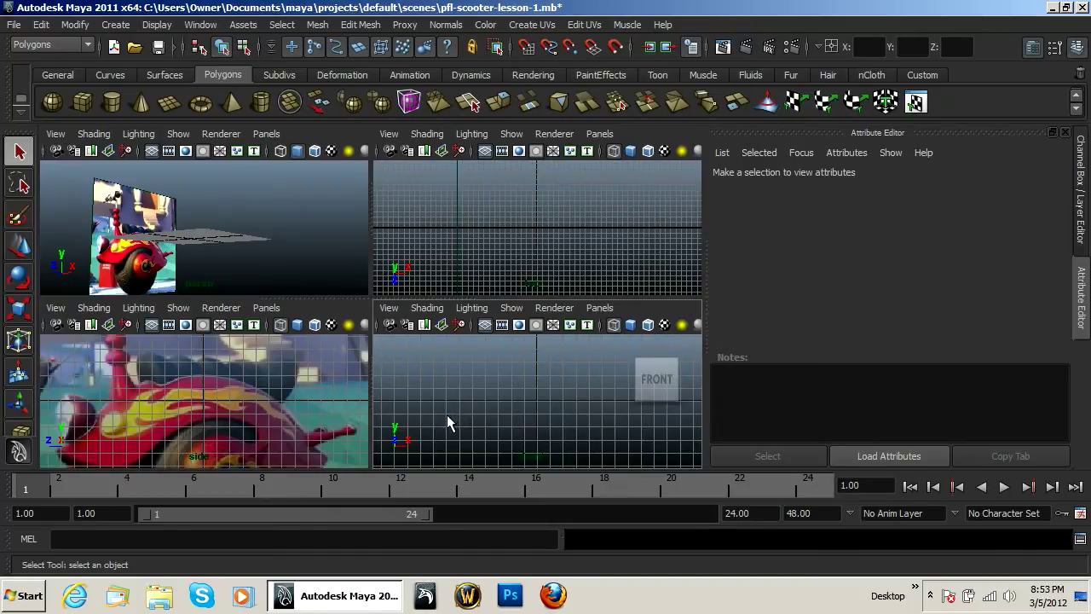
Reframe the reference view and add a polygon cylinder on its side over the wheel
{"action": "left_click_drag", "start_coordinate": [171, 239], "coordinate": [239, 273]}
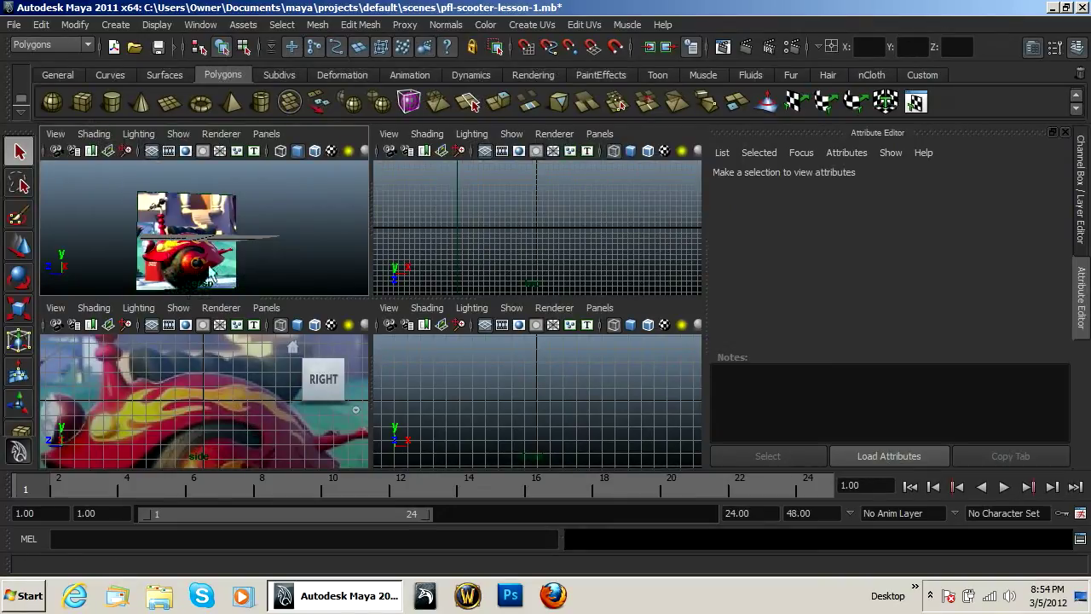
{"action": "mouse_move", "coordinate": [171, 311]}
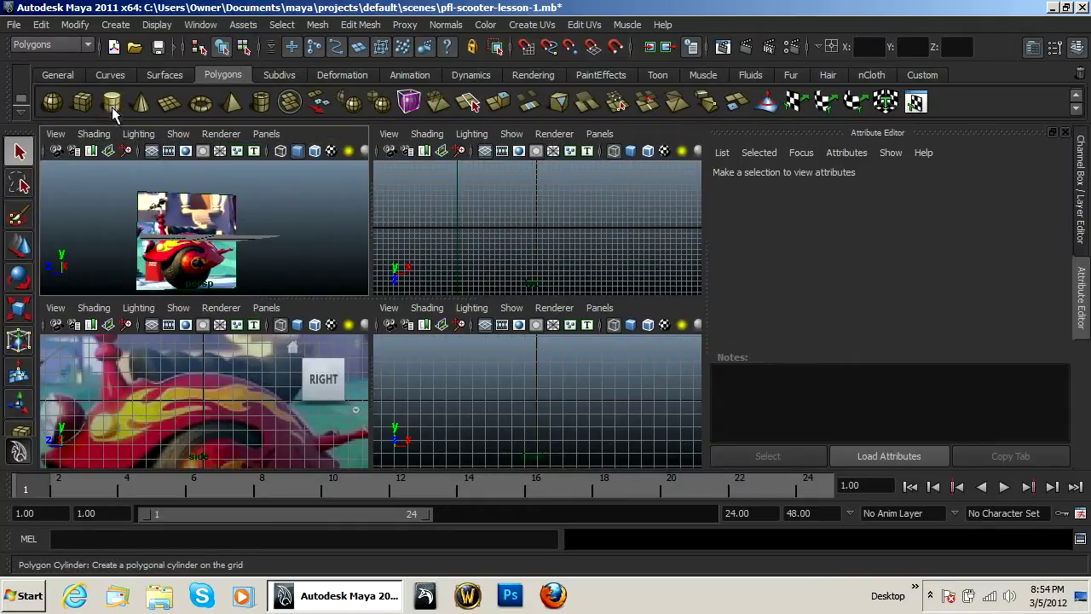
{"action": "left_click", "coordinate": [111, 102]}
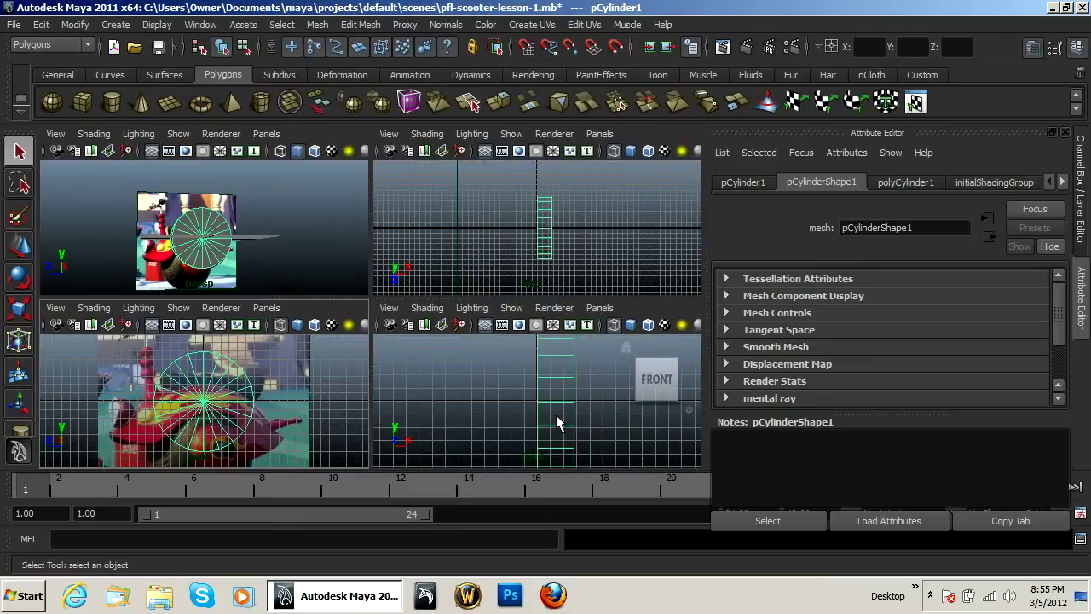
Delete the cylinder's cap faces and select the open ring's border edge loop
{"action": "right_click", "coordinate": [546, 417]}
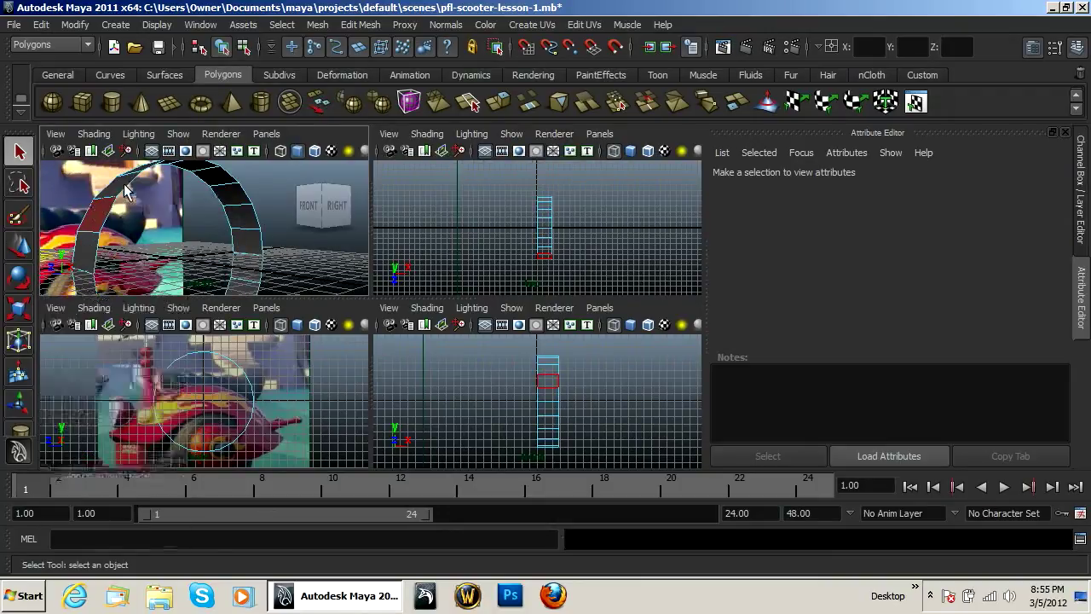
{"action": "left_click", "coordinate": [115, 205]}
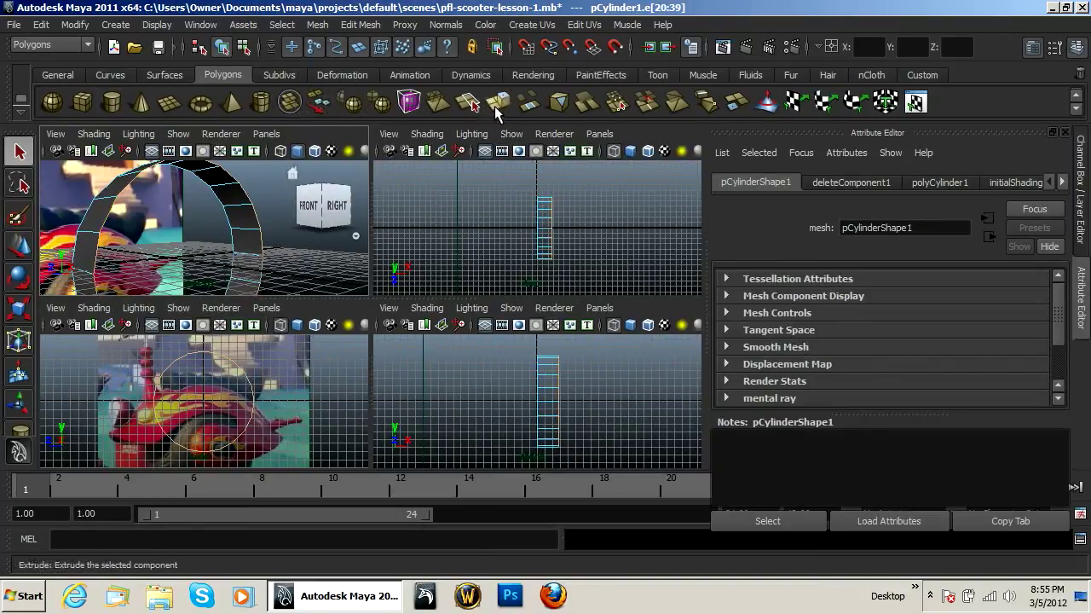
{"action": "mouse_move", "coordinate": [499, 102]}
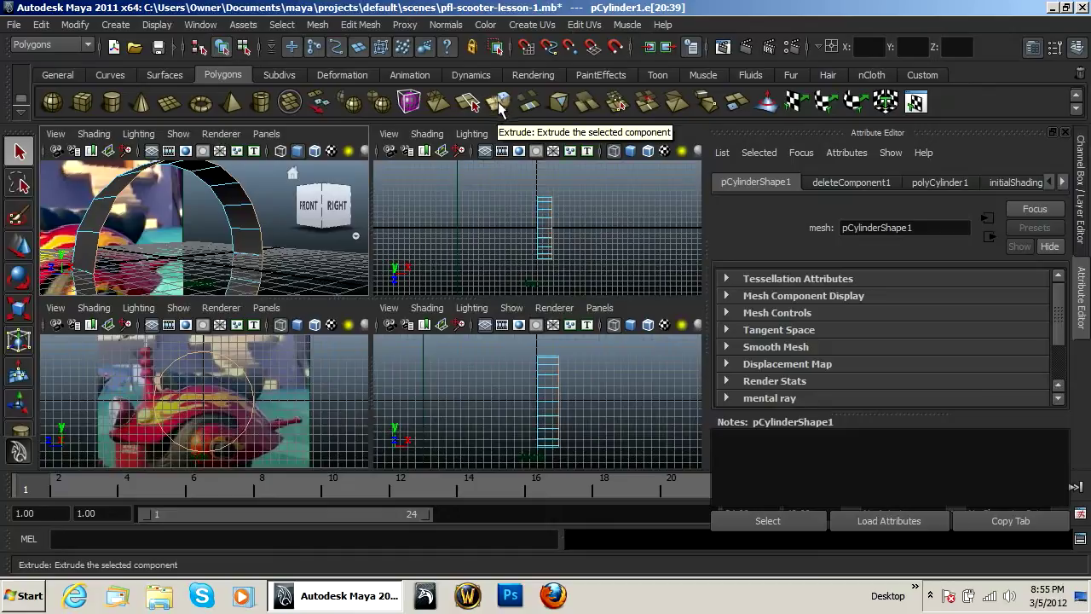
Extrude the border edges twice, scaling them inward to shape the tire's profile
{"action": "left_click", "coordinate": [500, 102]}
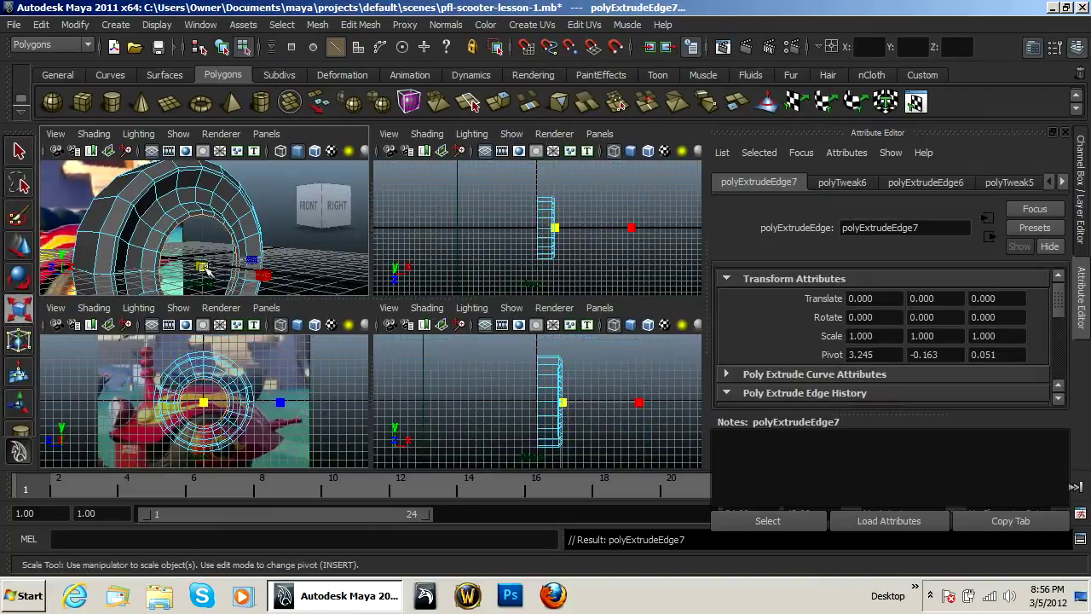
{"action": "left_click_drag", "start_coordinate": [205, 268], "coordinate": [192, 268]}
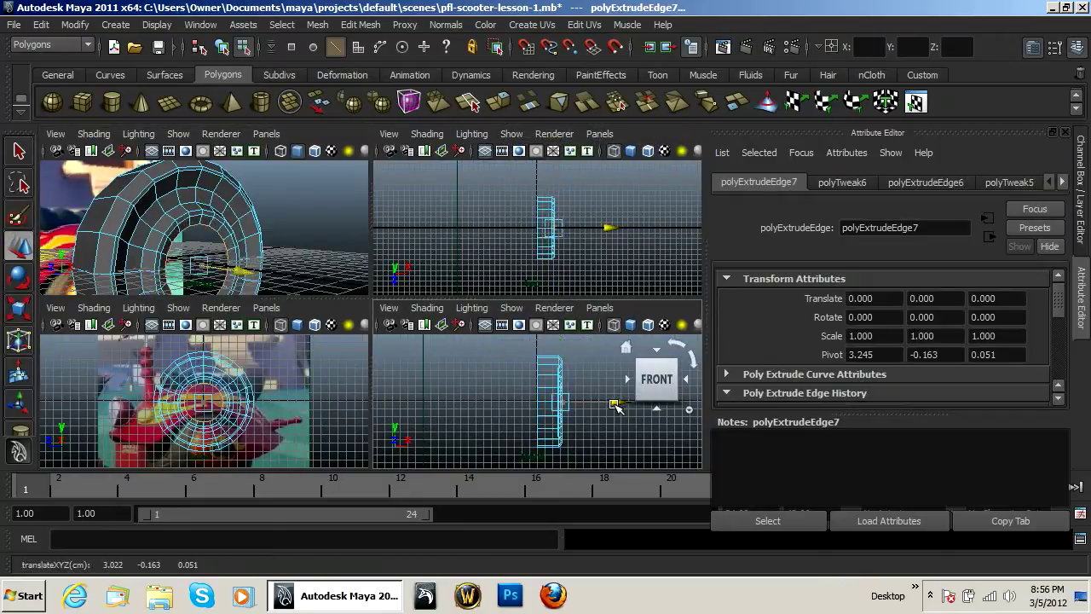
{"action": "left_click", "coordinate": [497, 101]}
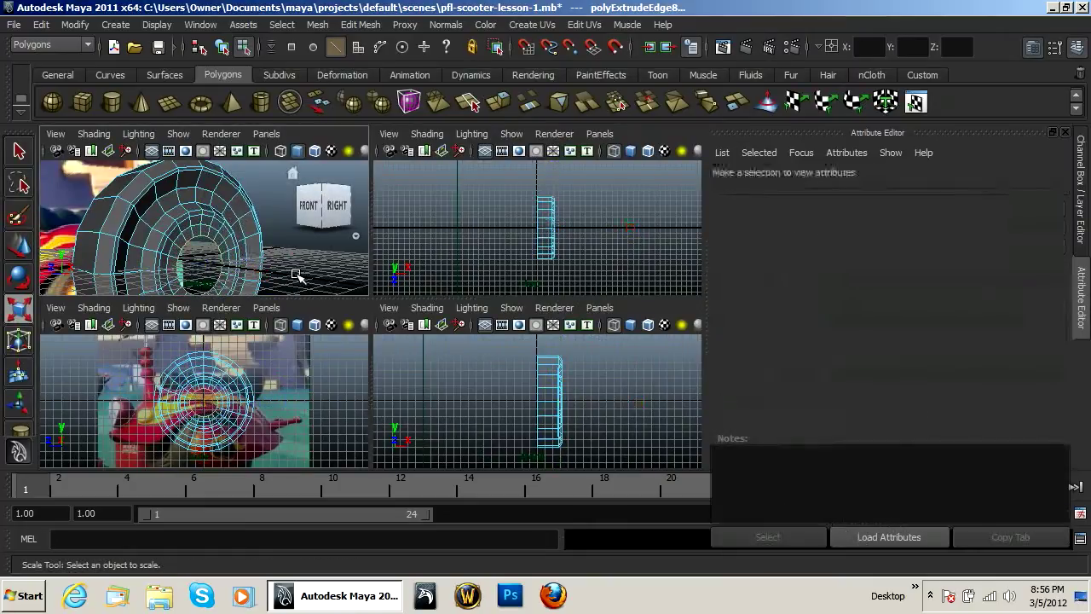
{"action": "left_click", "coordinate": [230, 209]}
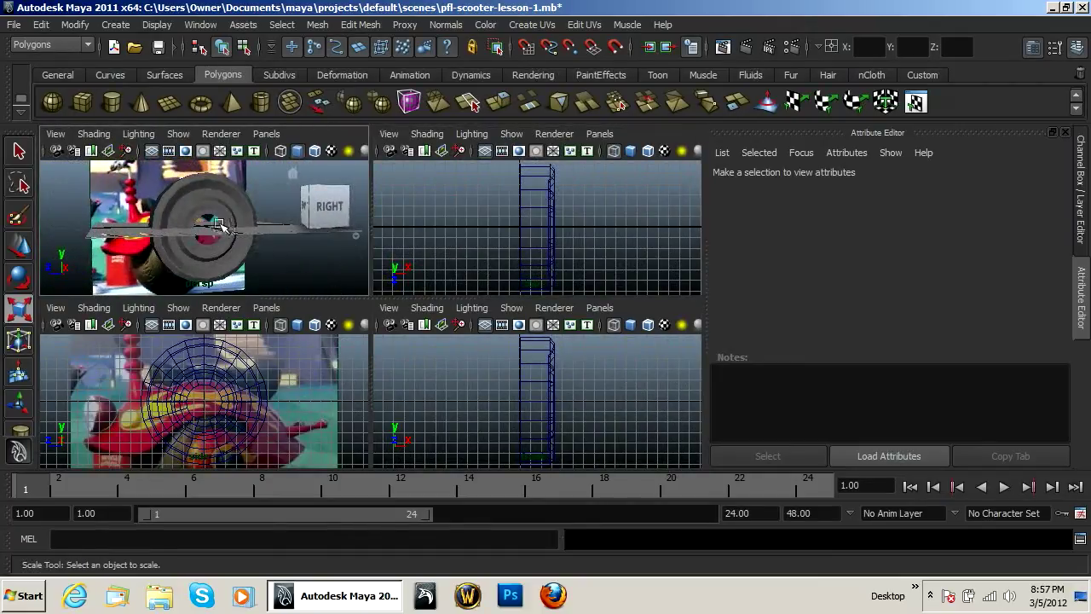
Select pCylinder1 and move it down along Y onto the reference wheel
{"action": "left_click", "coordinate": [213, 226]}
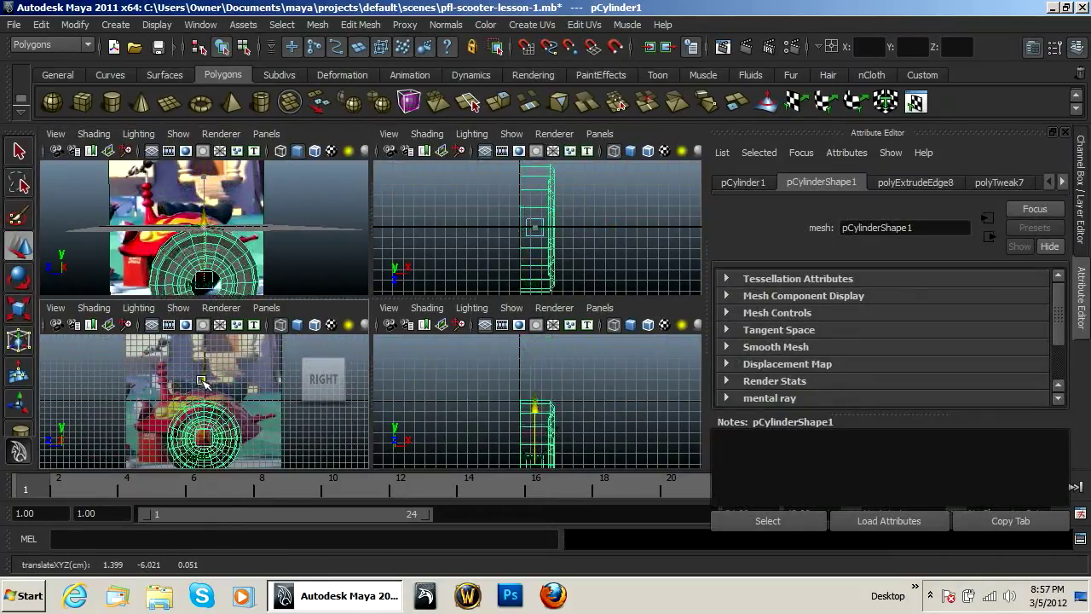
{"action": "left_click", "coordinate": [21, 595]}
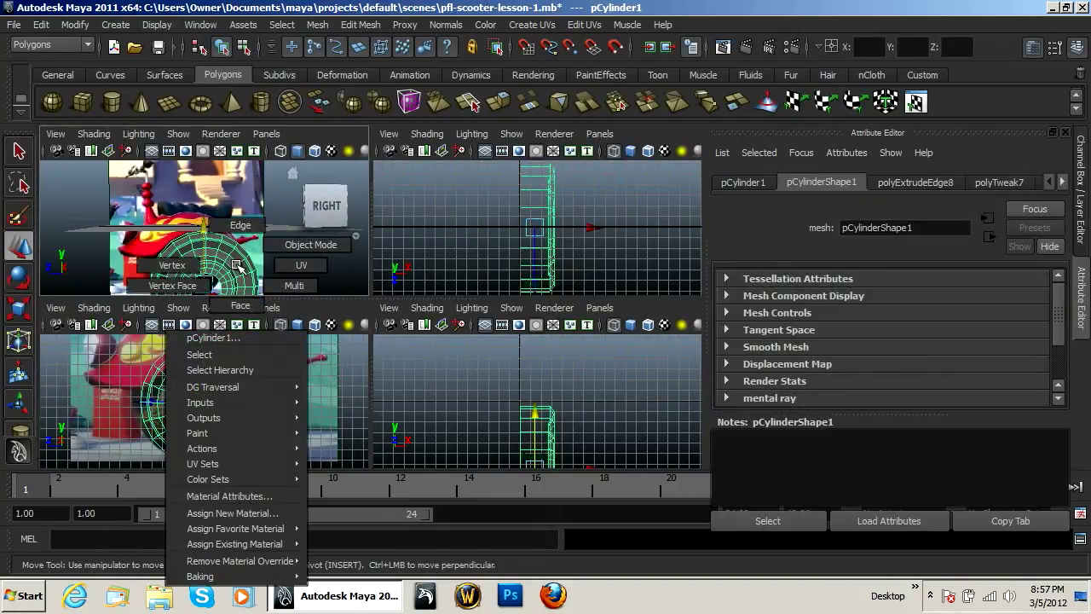
Save the scene under the new name pfl-scooter-lesson-2-tire
{"action": "left_click", "coordinate": [14, 24]}
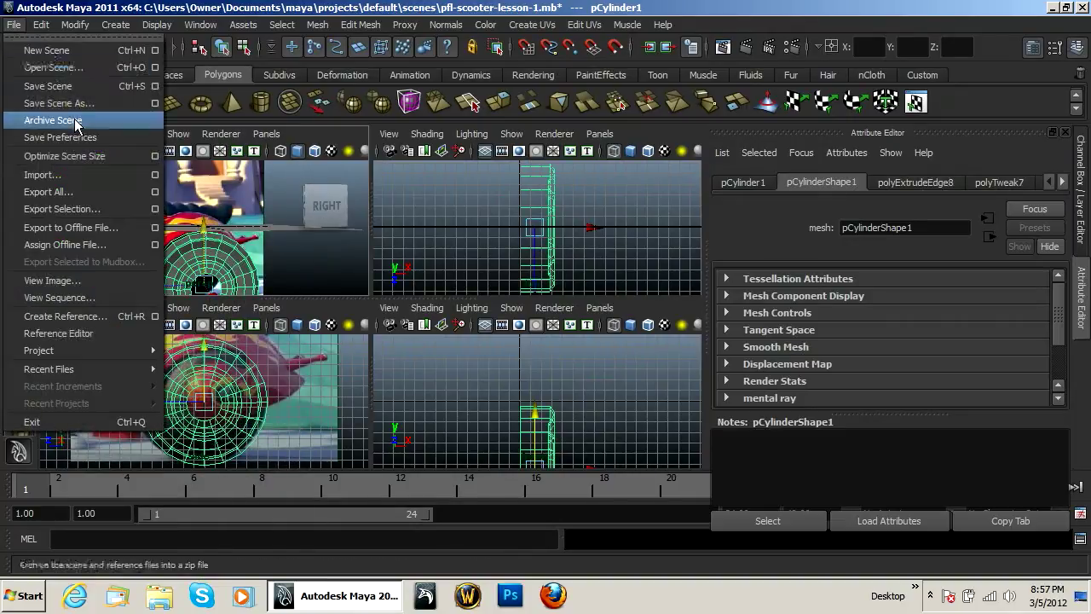
{"action": "left_click", "coordinate": [58, 103]}
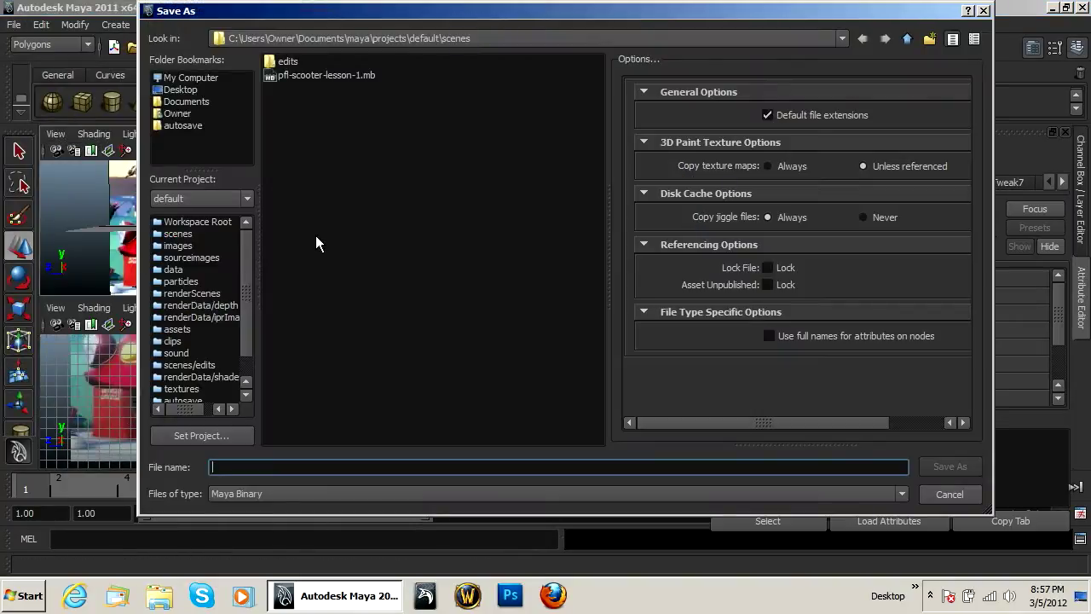
{"action": "mouse_move", "coordinate": [314, 84]}
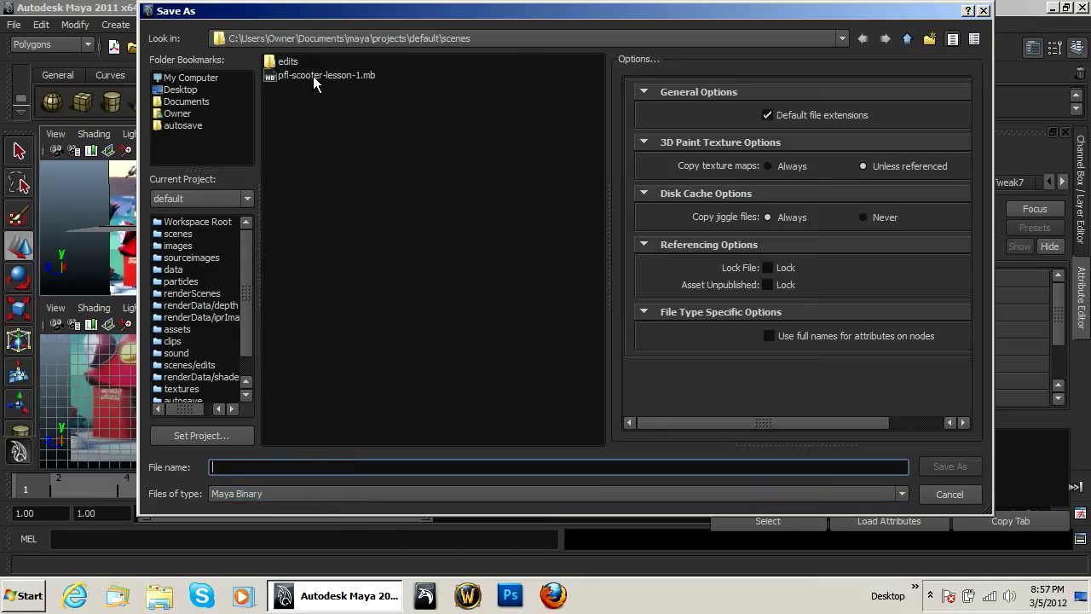
{"action": "left_click", "coordinate": [325, 75]}
{"action": "type", "text": "pfl-scooter-lesson-2-"}
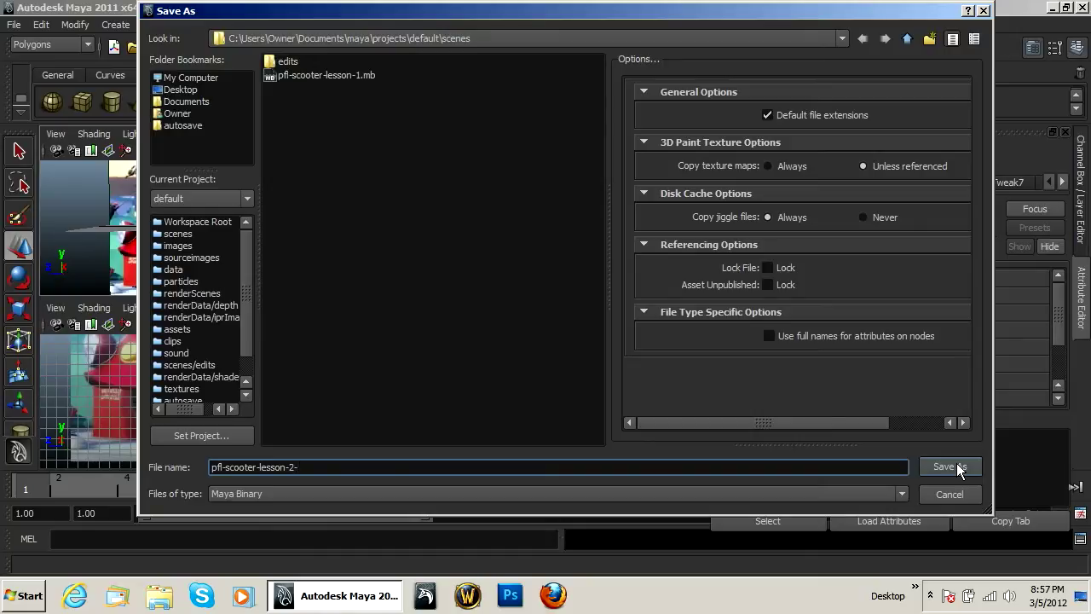
{"action": "type", "text": "tire"}
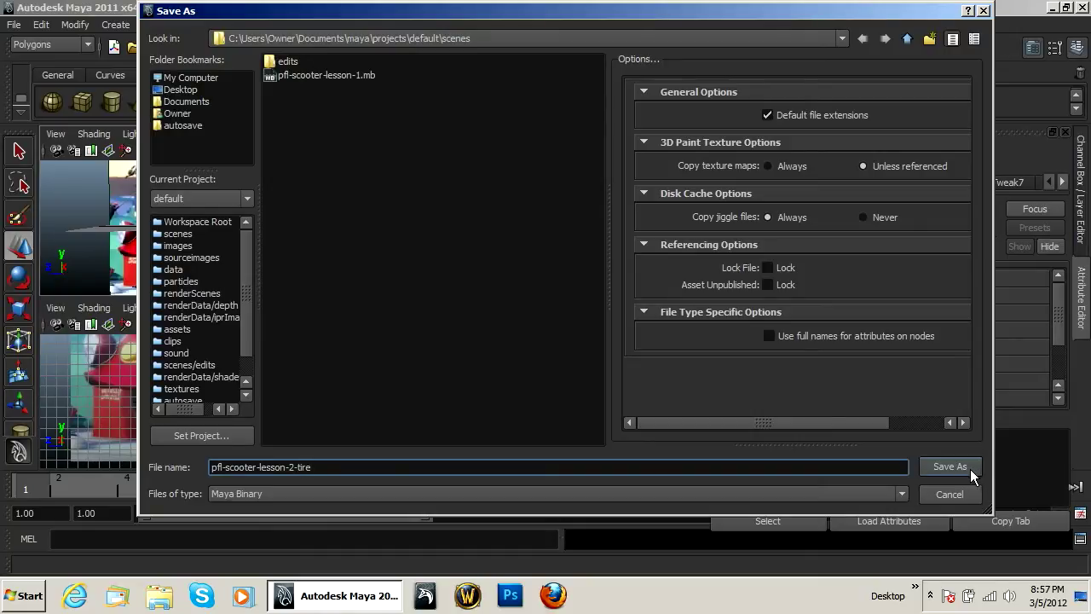
{"action": "left_click", "coordinate": [949, 466]}
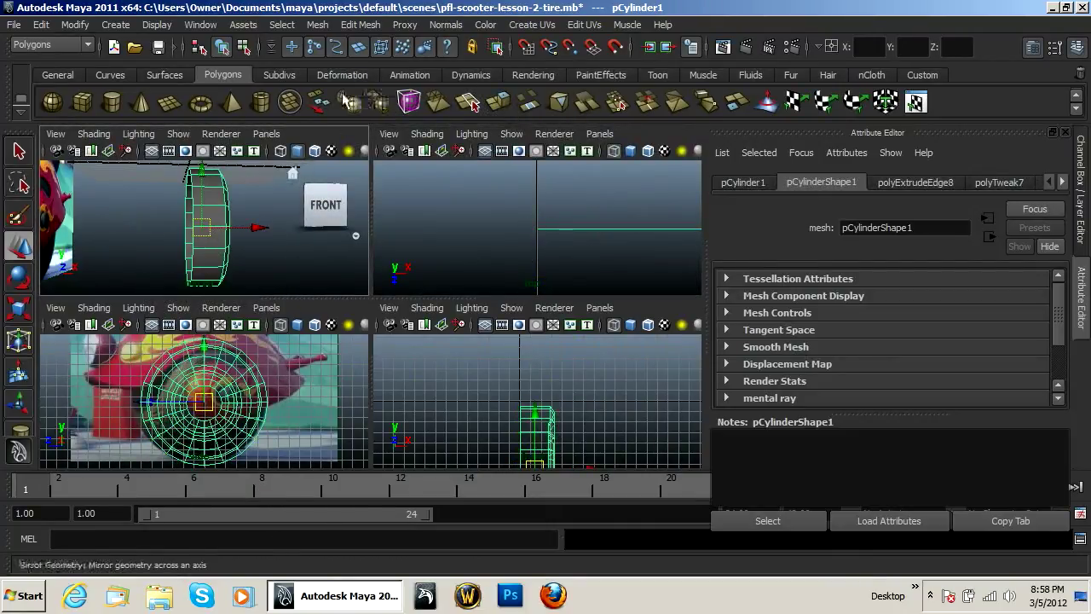
{"action": "mouse_move", "coordinate": [350, 103]}
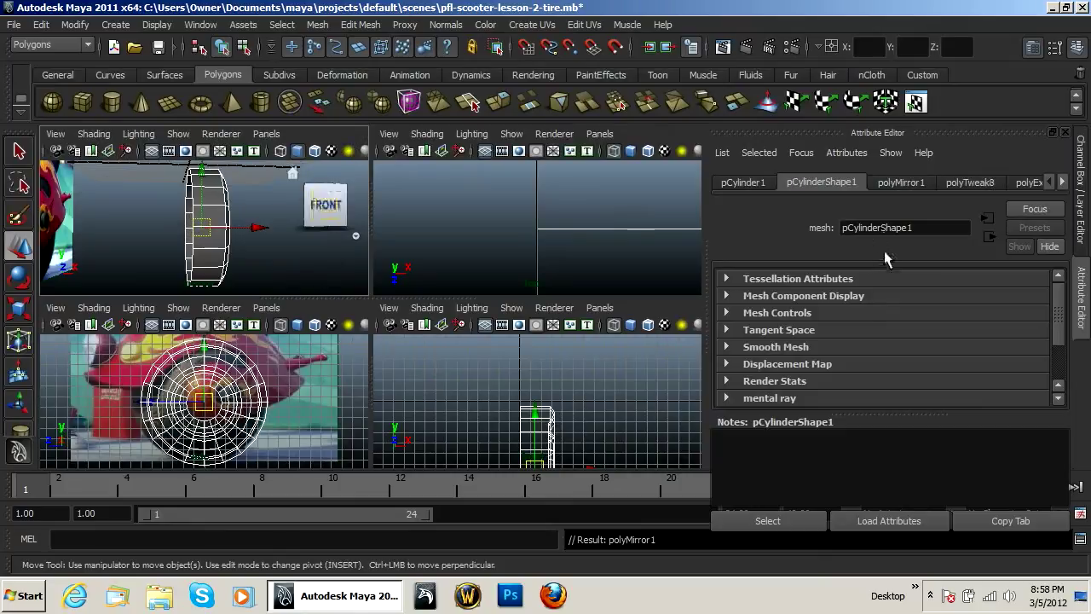
Set polyMirror1 to mirror toward -X, merge border vertices, with pivot X at 0.000
{"action": "left_click", "coordinate": [901, 181]}
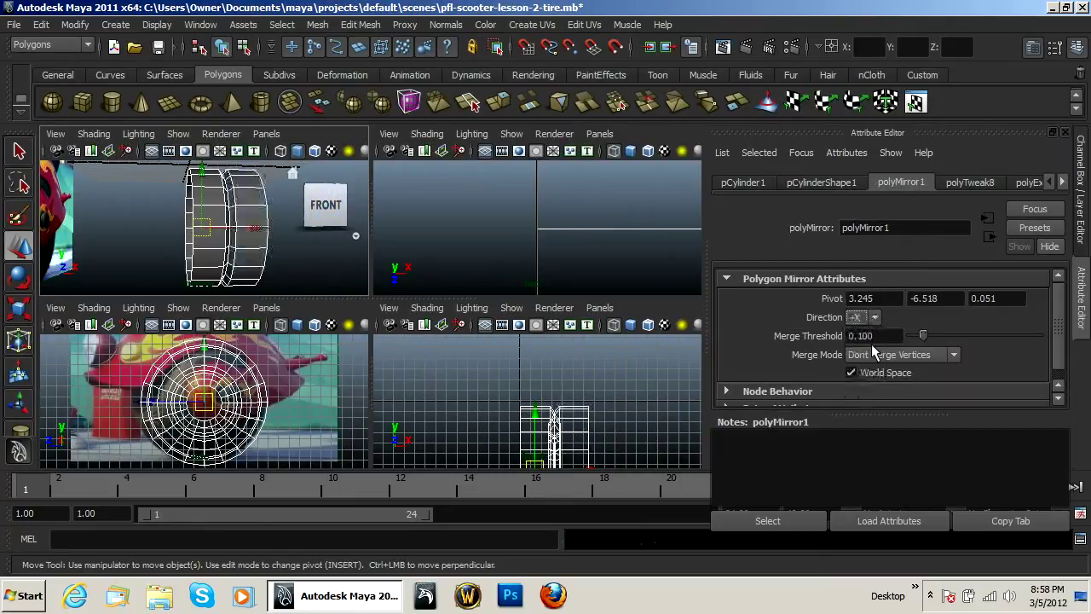
{"action": "left_click", "coordinate": [874, 317]}
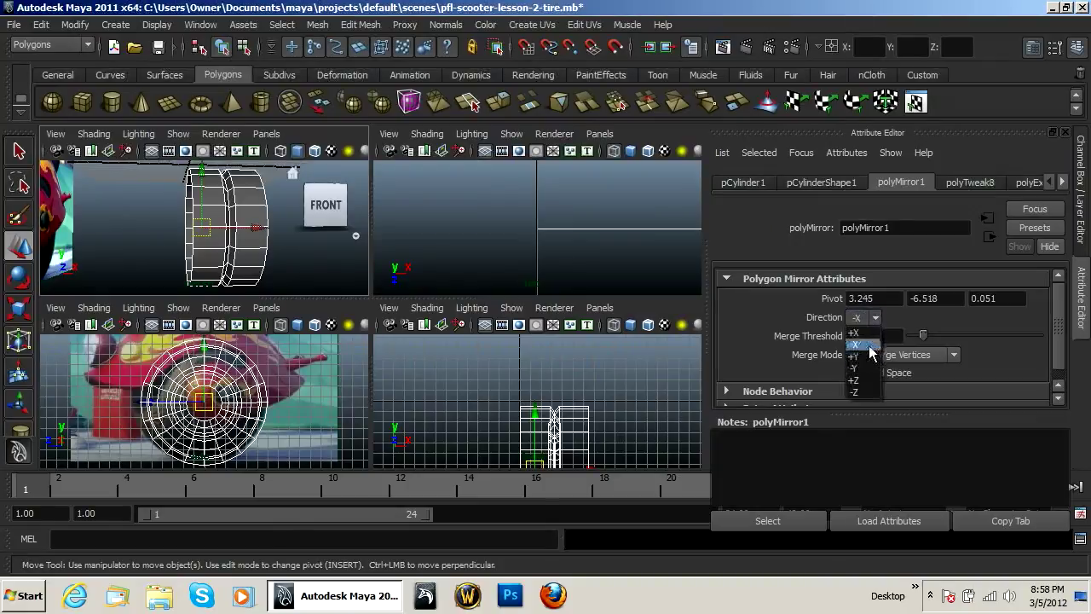
{"action": "left_click", "coordinate": [855, 344]}
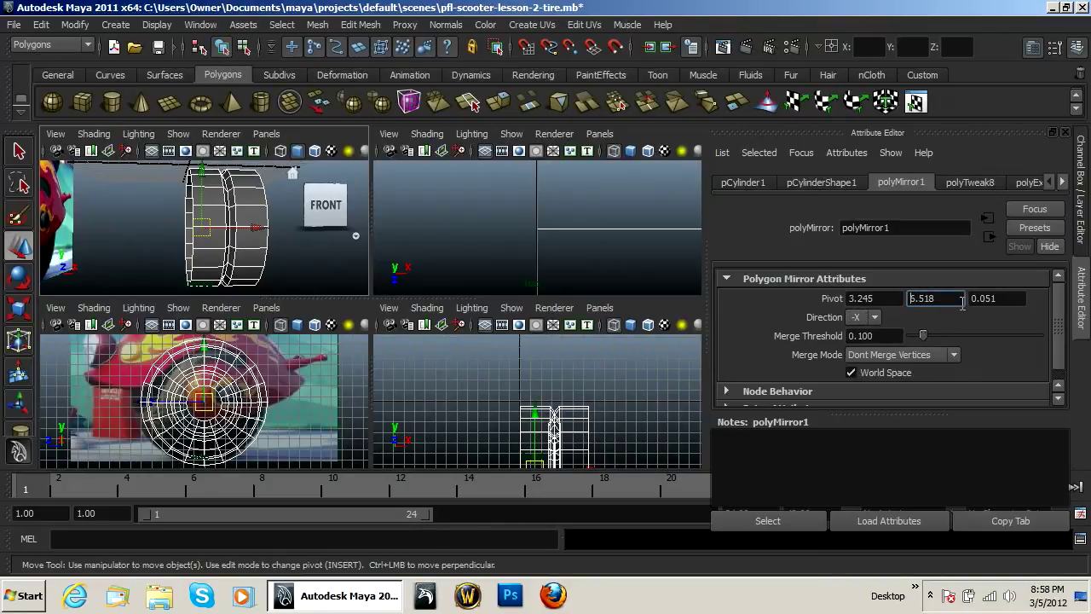
{"action": "left_click", "coordinate": [997, 298]}
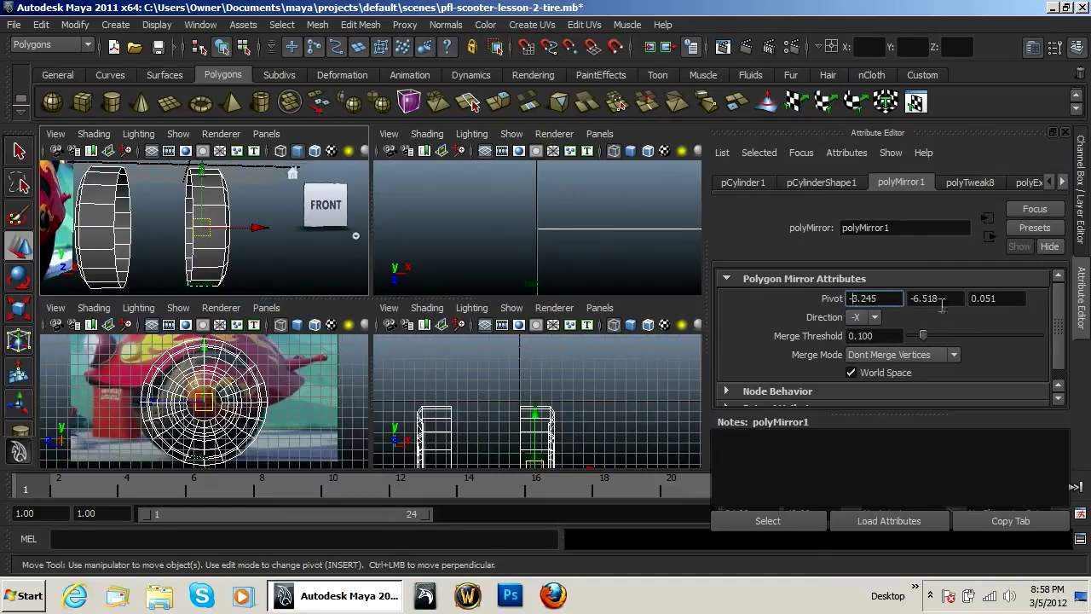
{"action": "left_click", "coordinate": [935, 297]}
{"action": "type", "text": "6.518"}
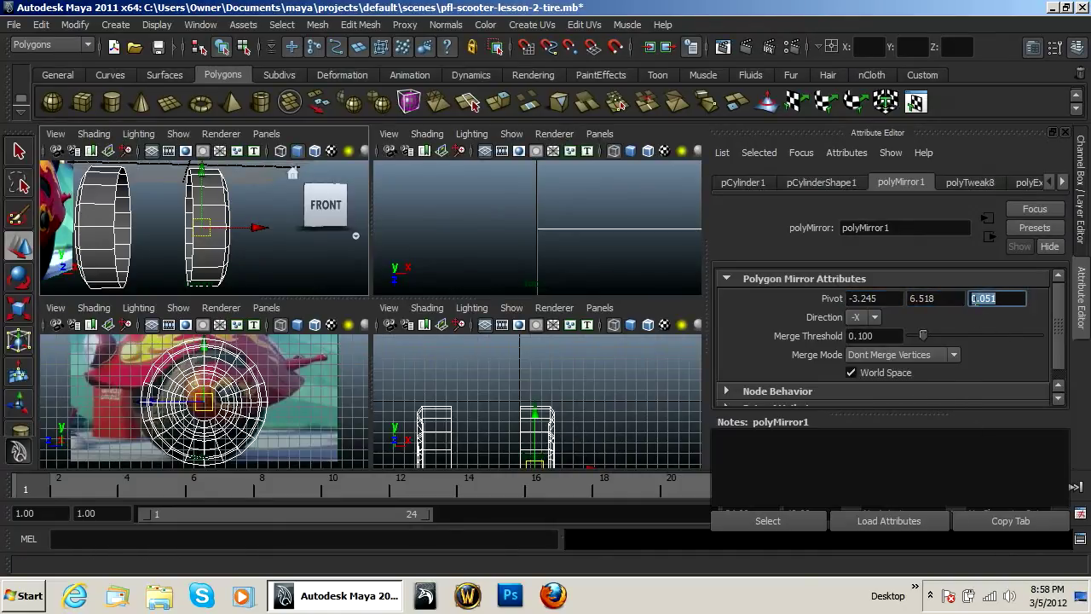
{"action": "type", "text": "-0.051"}
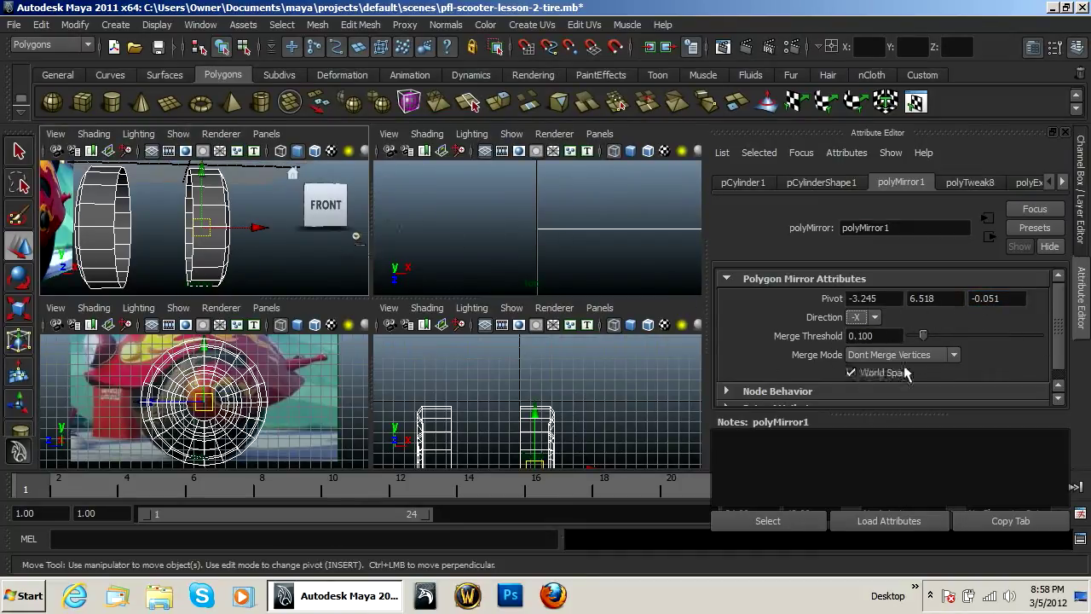
{"action": "left_click", "coordinate": [893, 354]}
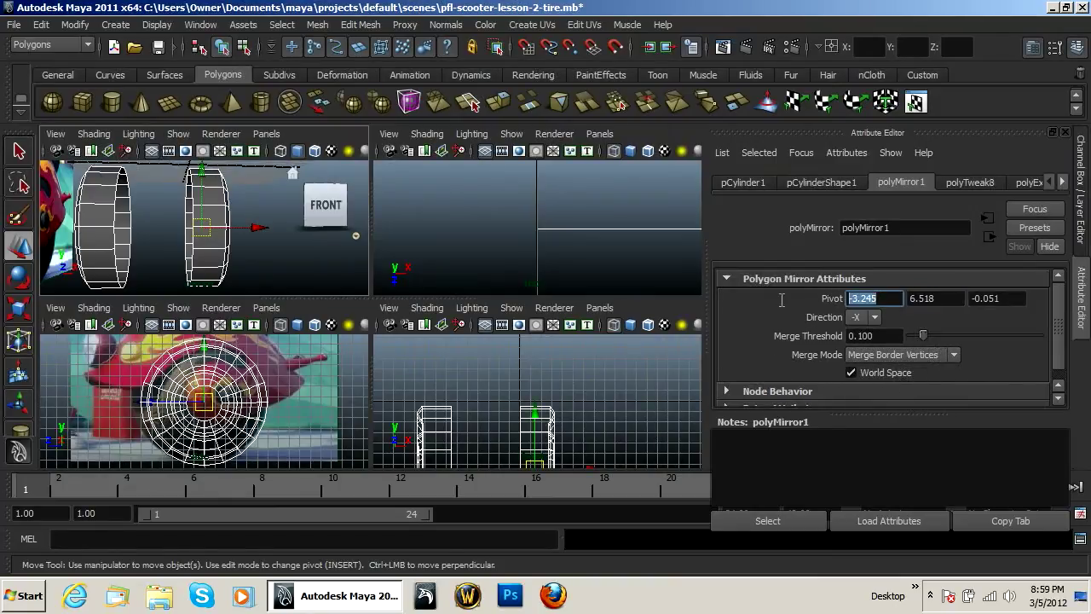
{"action": "type", "text": "0.000"}
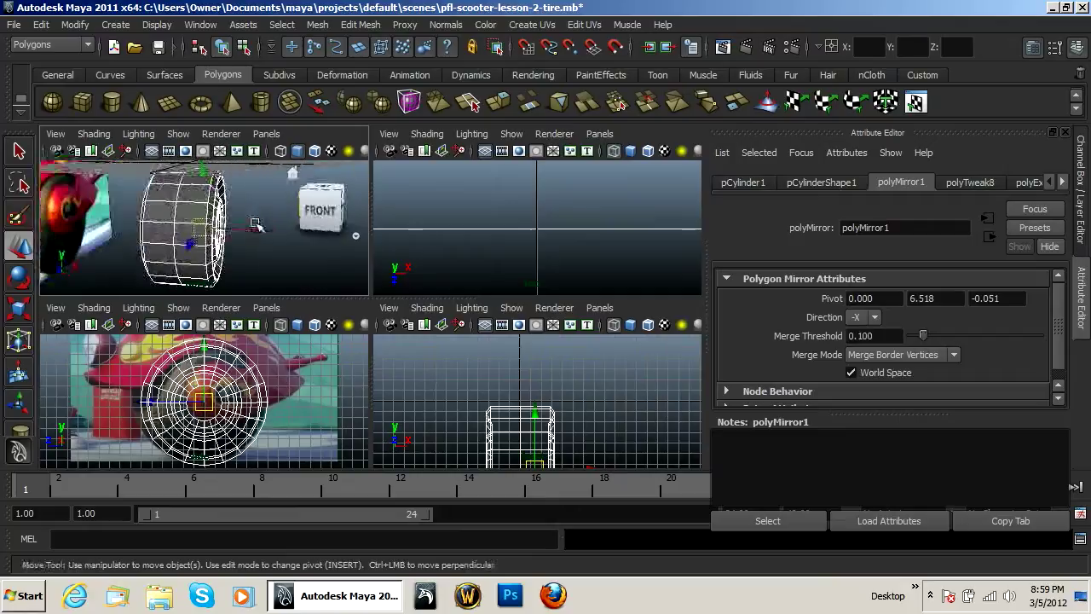
Set mirror pivot Y to -6.518, then deselect and reselect the merged tire to inspect it
{"action": "left_click", "coordinate": [935, 297]}
{"action": "type", "text": "-6.518"}
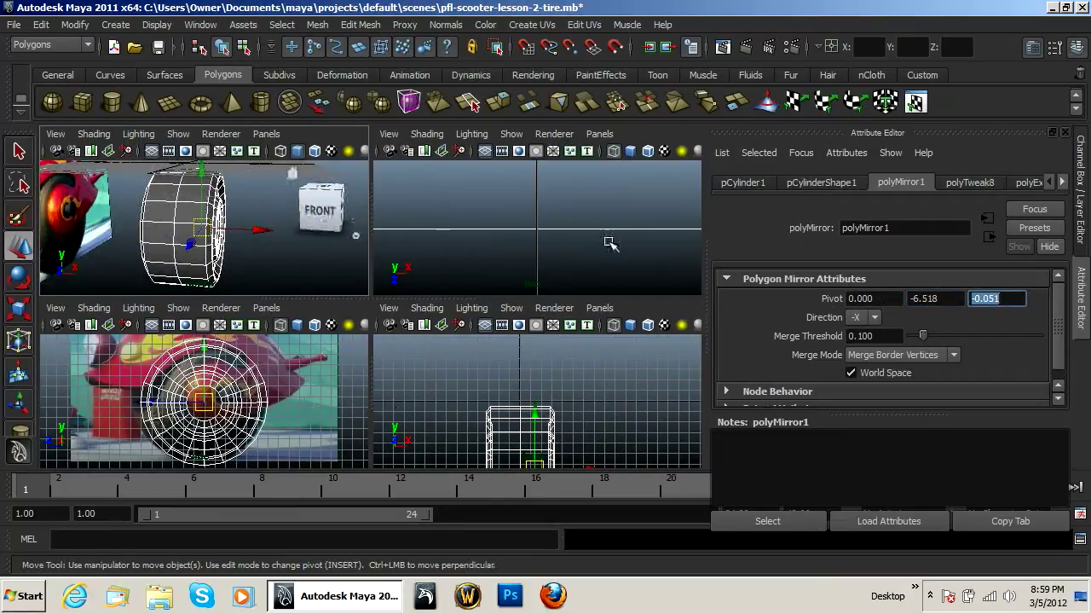
{"action": "left_click", "coordinate": [162, 198]}
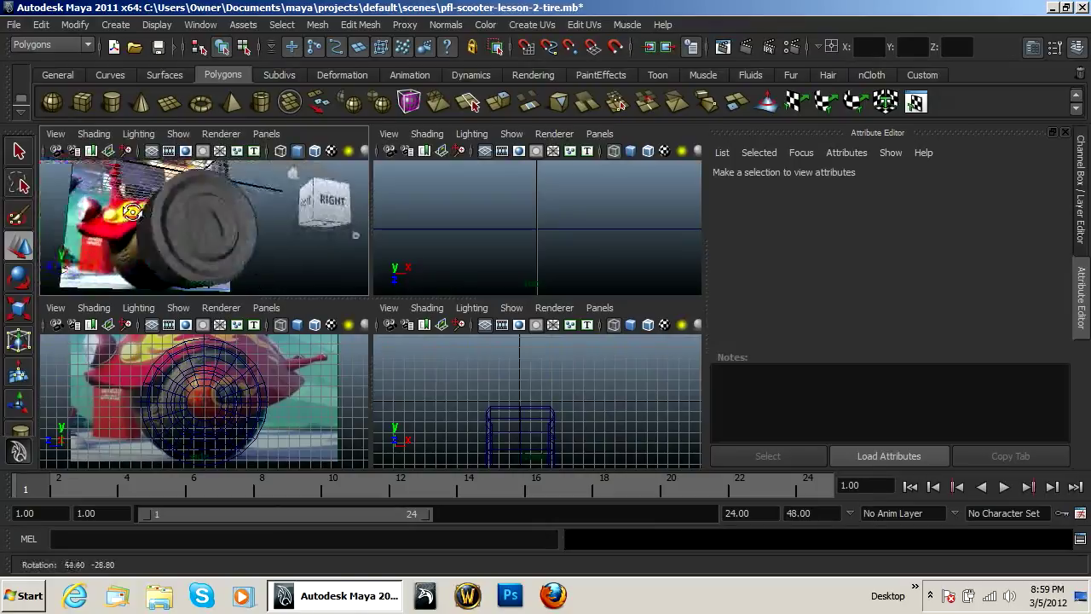
{"action": "left_click", "coordinate": [196, 230]}
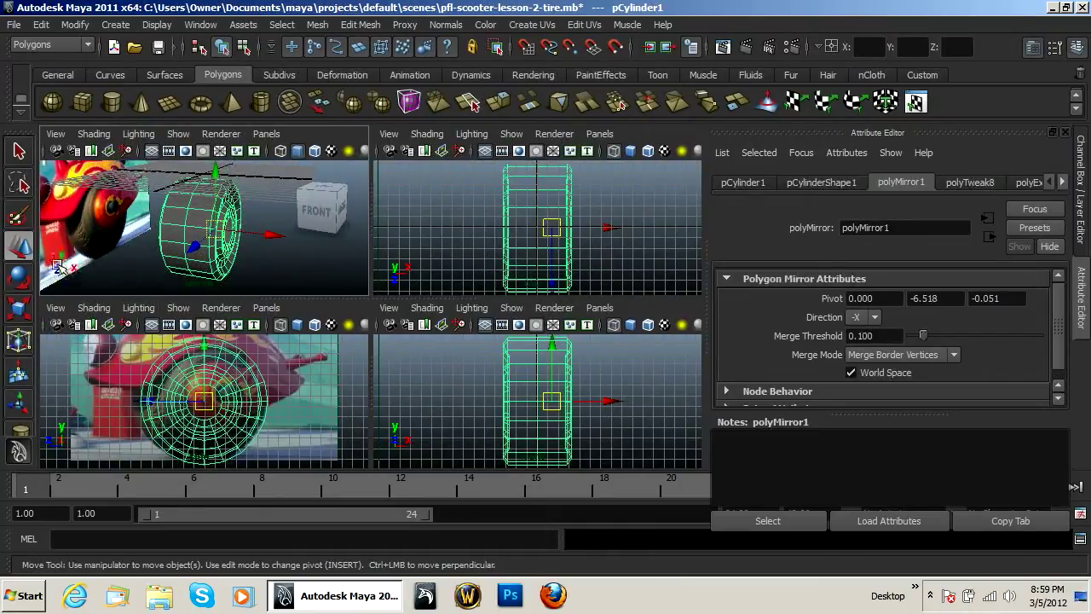
Deselect the tire, save as pfl-scooter-lesson-2-tire.mb, and orbit the perspective view
{"action": "left_click_drag", "start_coordinate": [205, 239], "coordinate": [137, 268]}
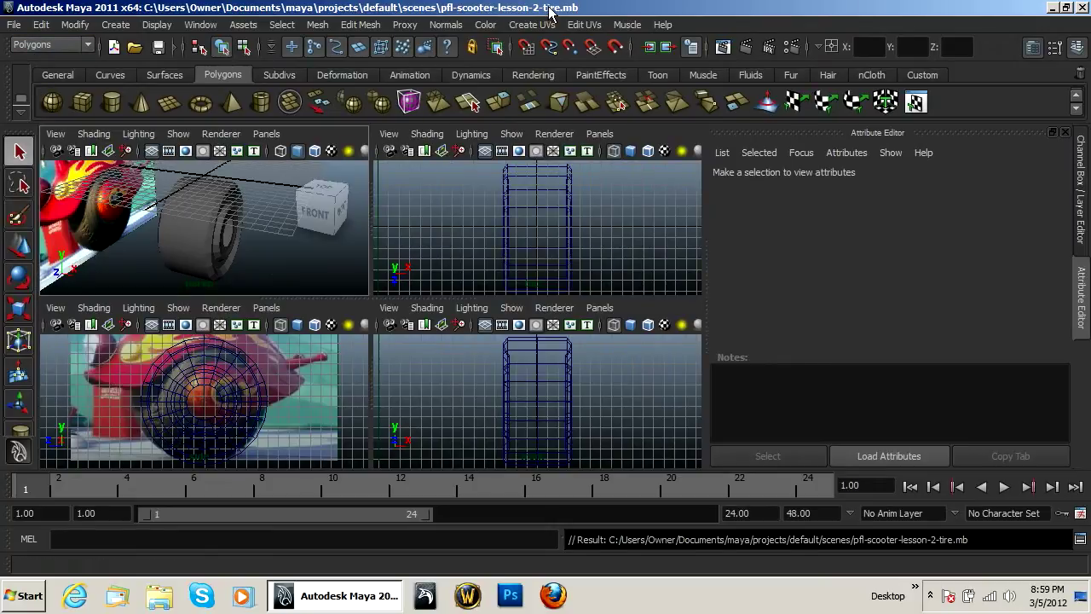
{"action": "mouse_move", "coordinate": [379, 205]}
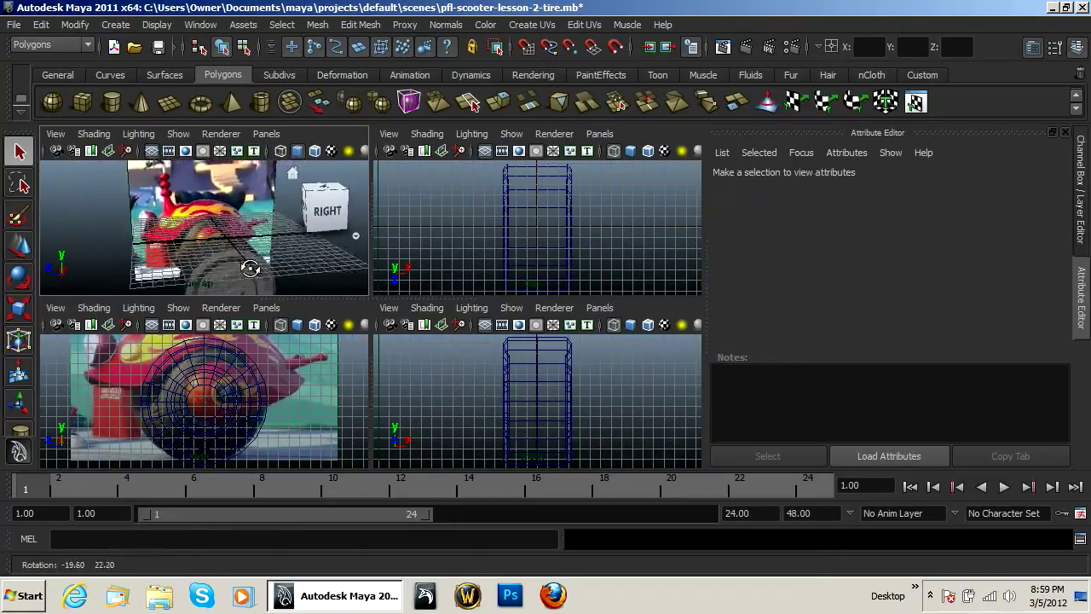
{"action": "left_click", "coordinate": [20, 595]}
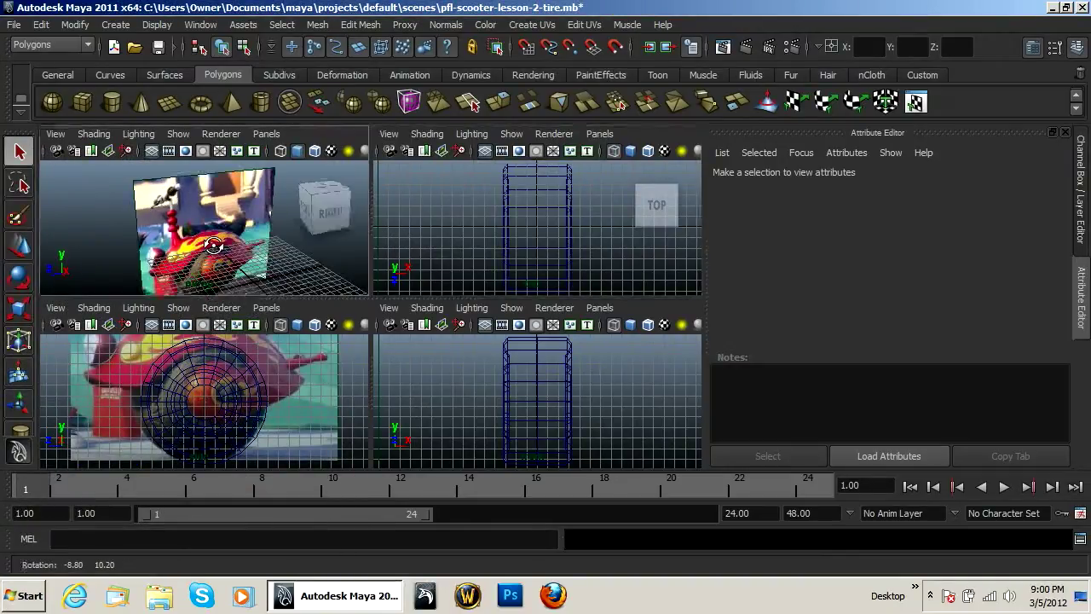
{"action": "left_click", "coordinate": [21, 595]}
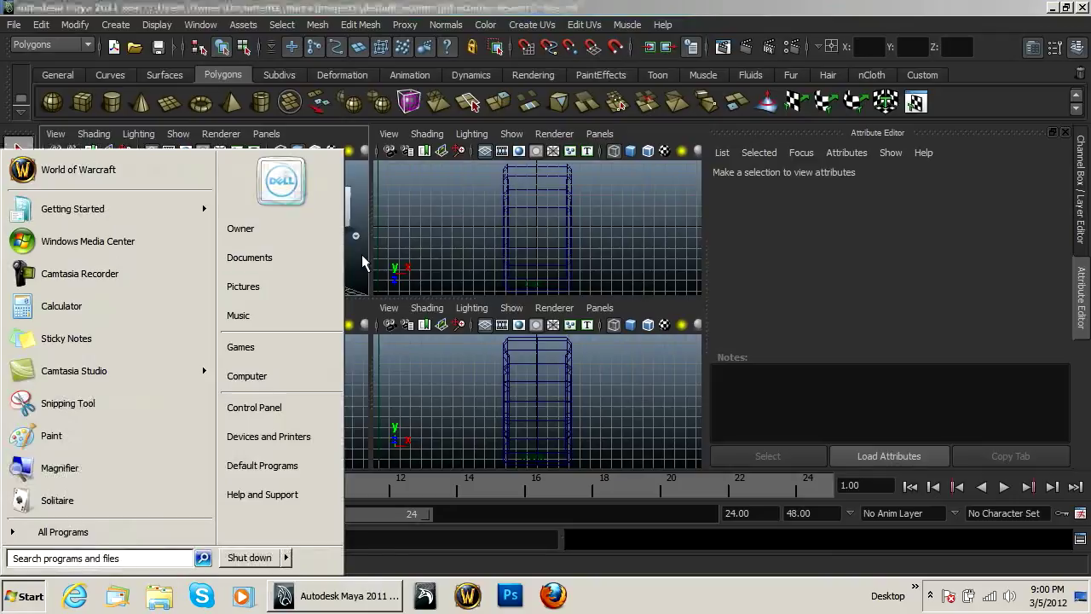